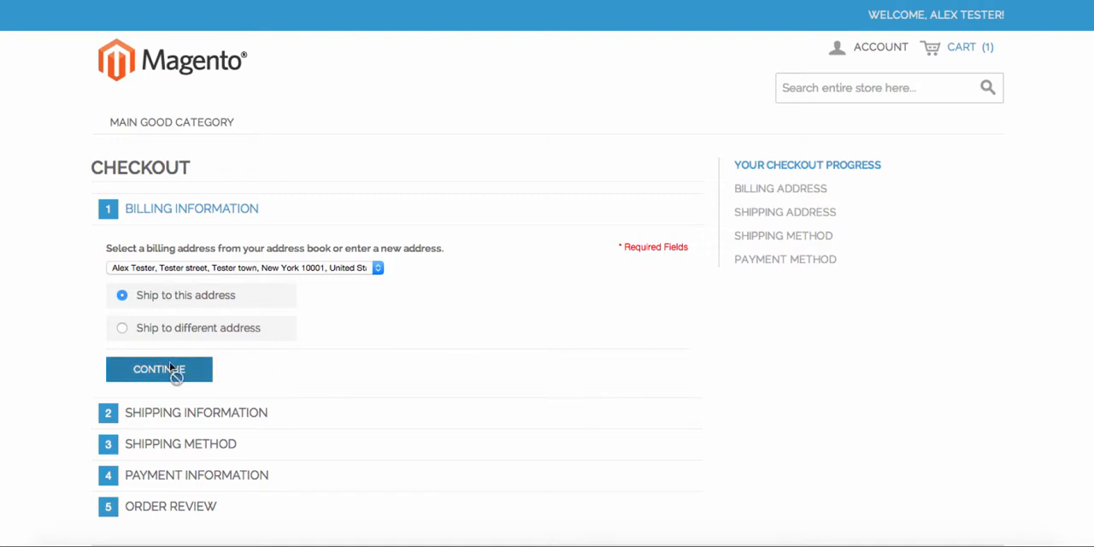
Ship to the billing address and accept Flat Rate shipping, reaching the payment step
click(159, 369)
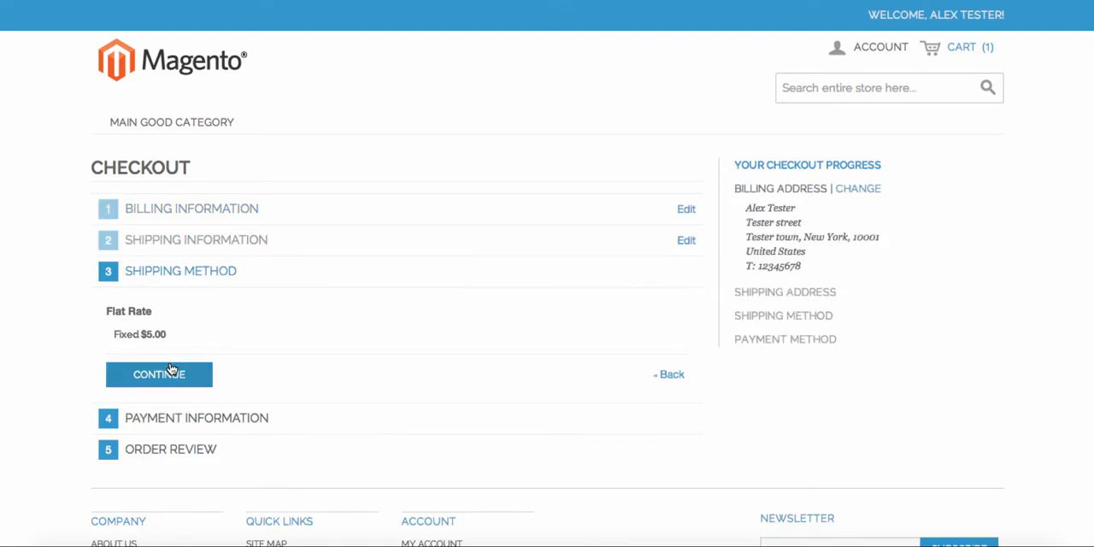
click(159, 374)
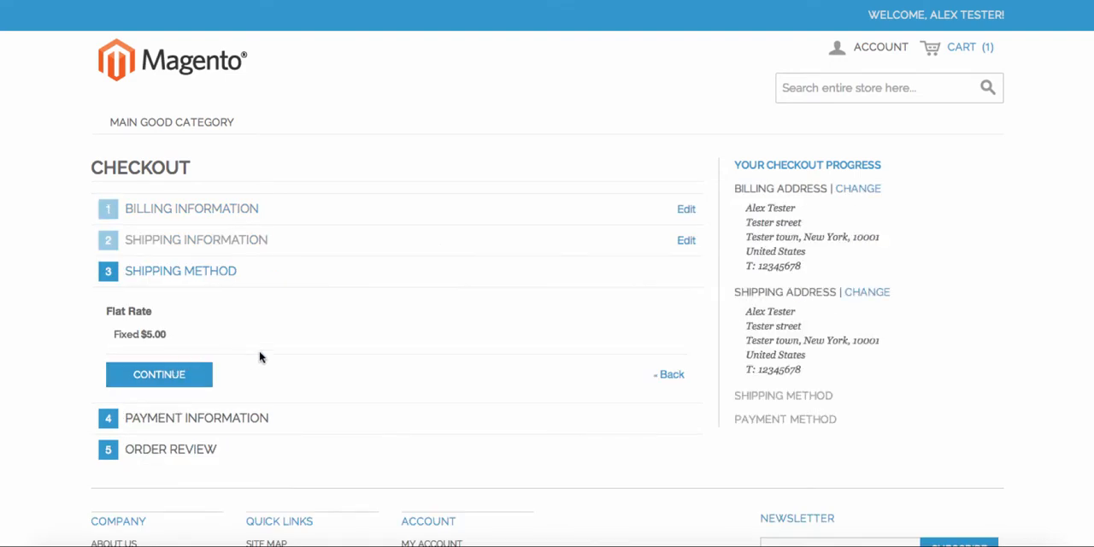
click(159, 374)
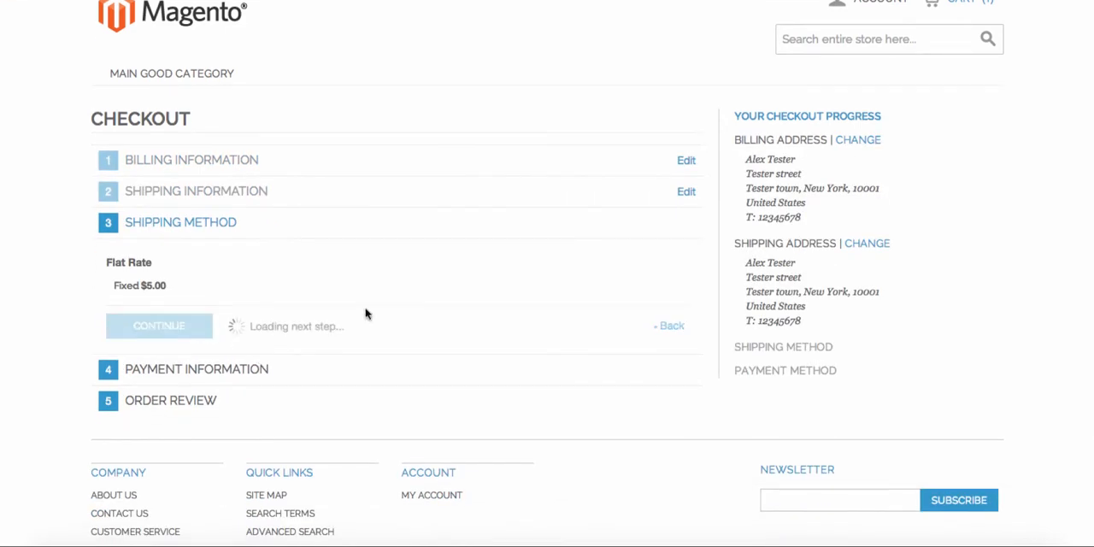
click(159, 324)
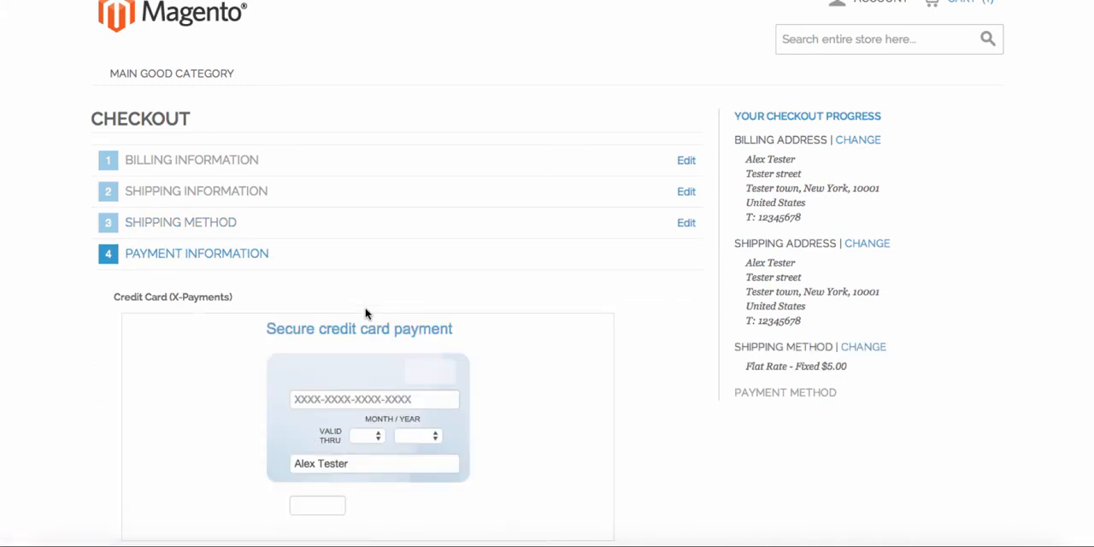
scroll(down, 3)
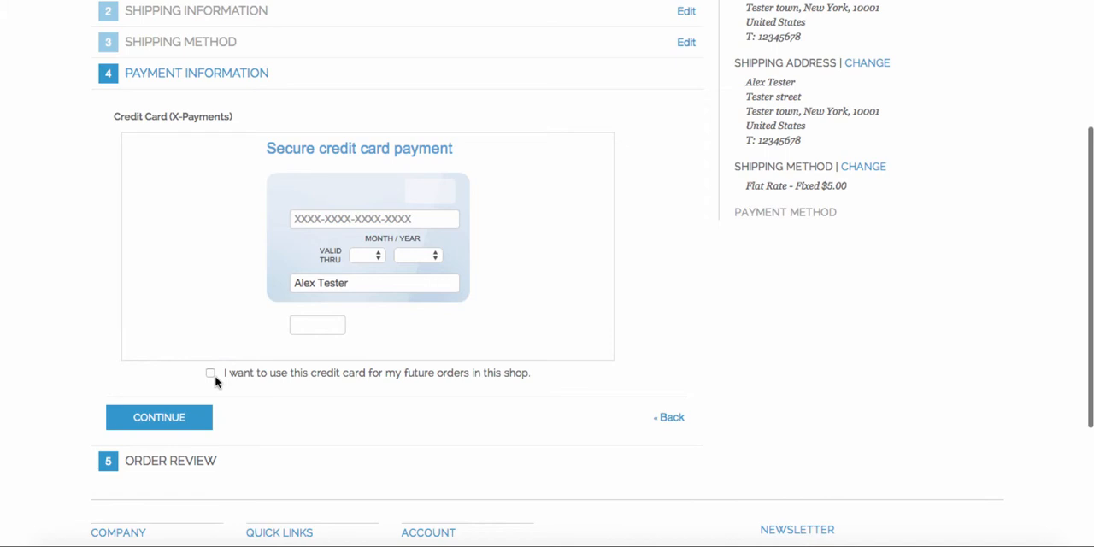
Enter the Visa card with expiry year 2014, mark it for future orders, and continue to order review
click(210, 373)
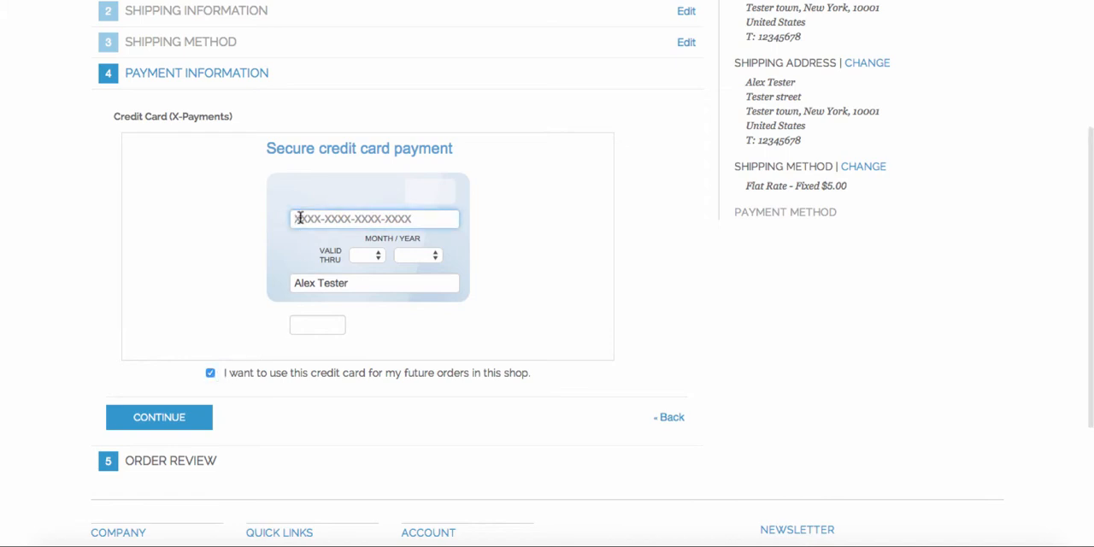
click(365, 254)
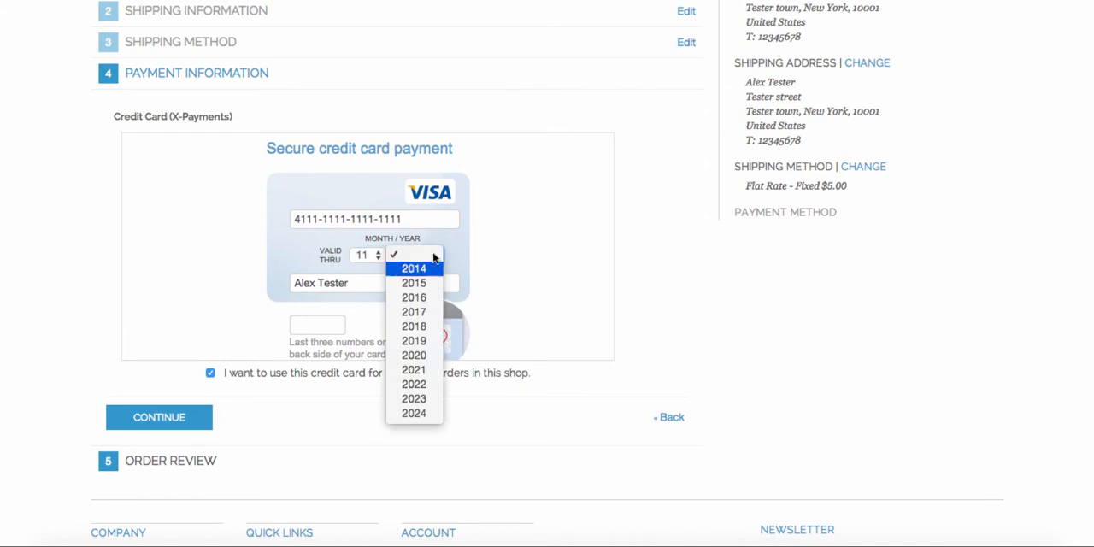
click(414, 268)
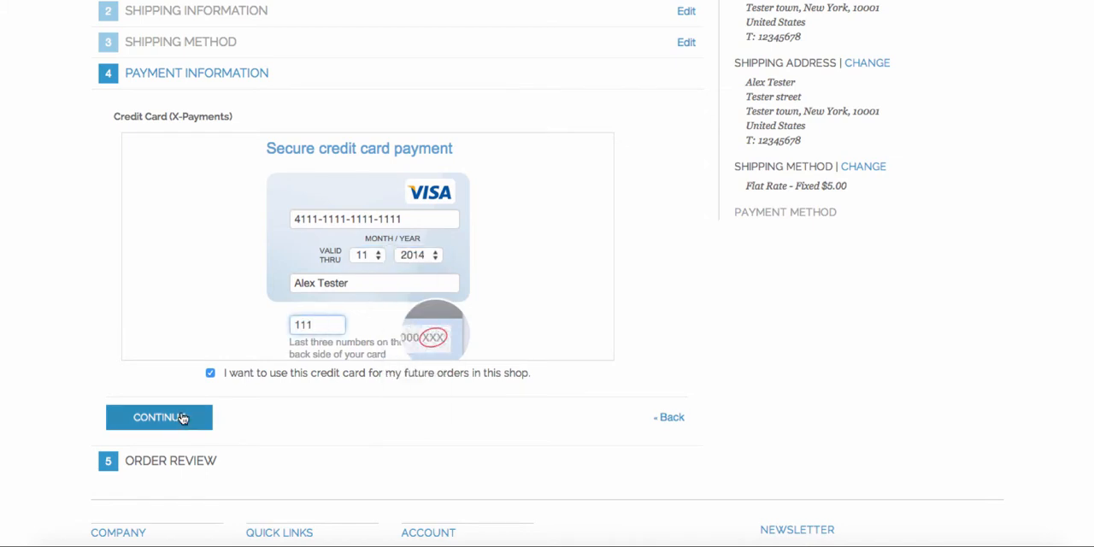
click(159, 417)
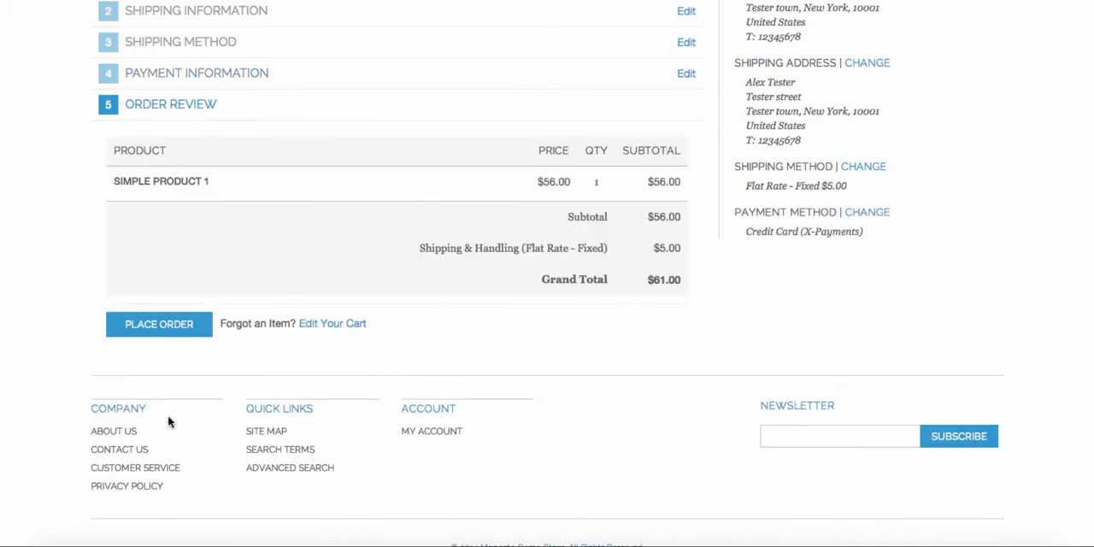
Place order 100000024 and go to the account dashboard via Account > My Account
click(157, 323)
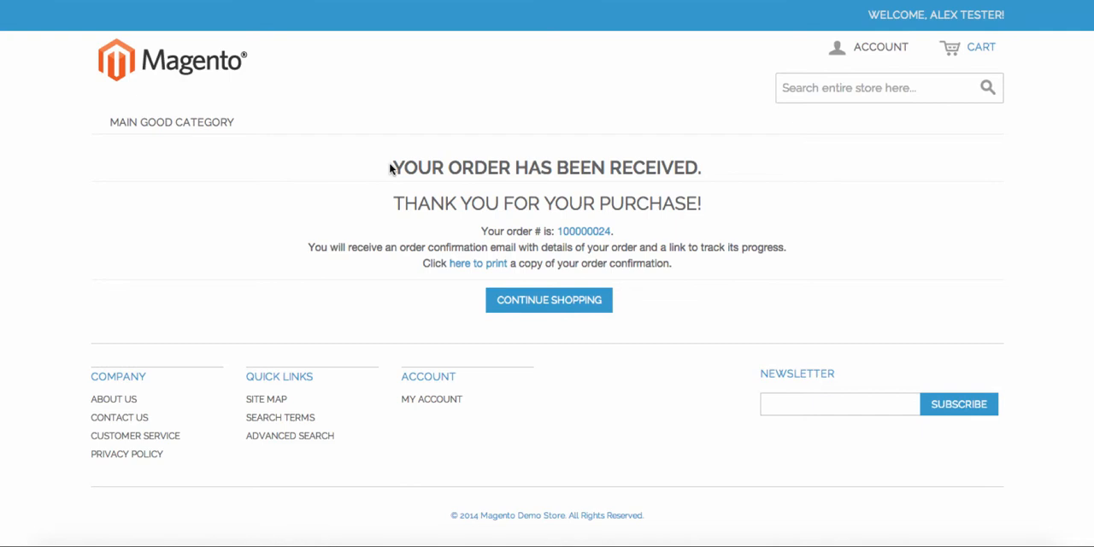
mouse_move(697, 249)
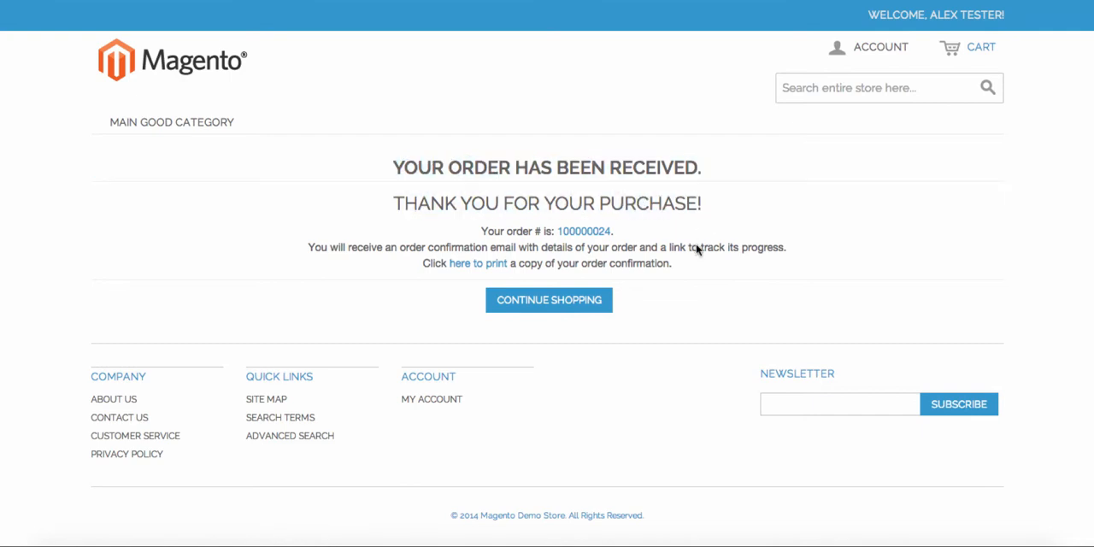
click(880, 48)
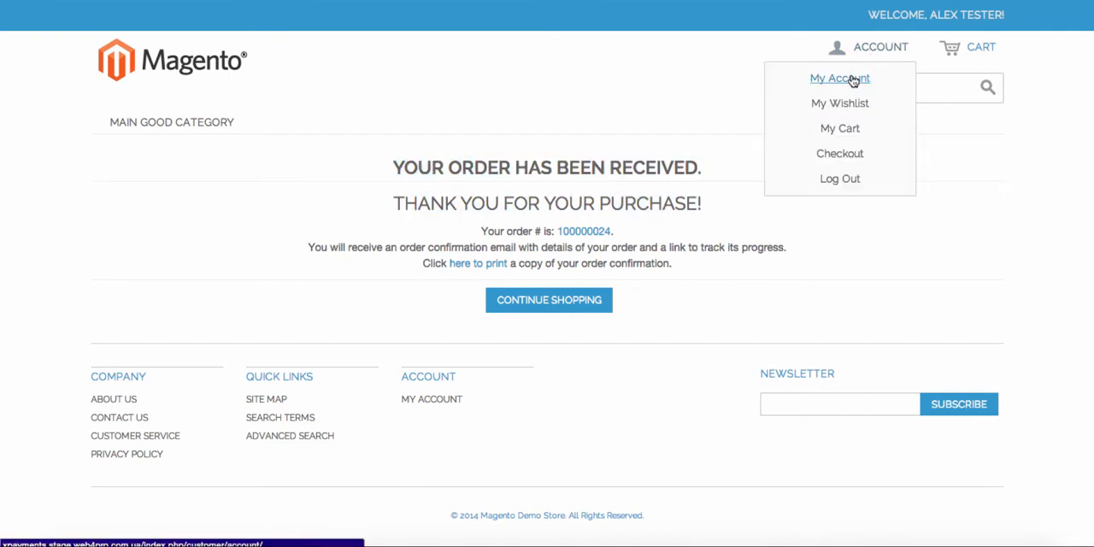
click(839, 78)
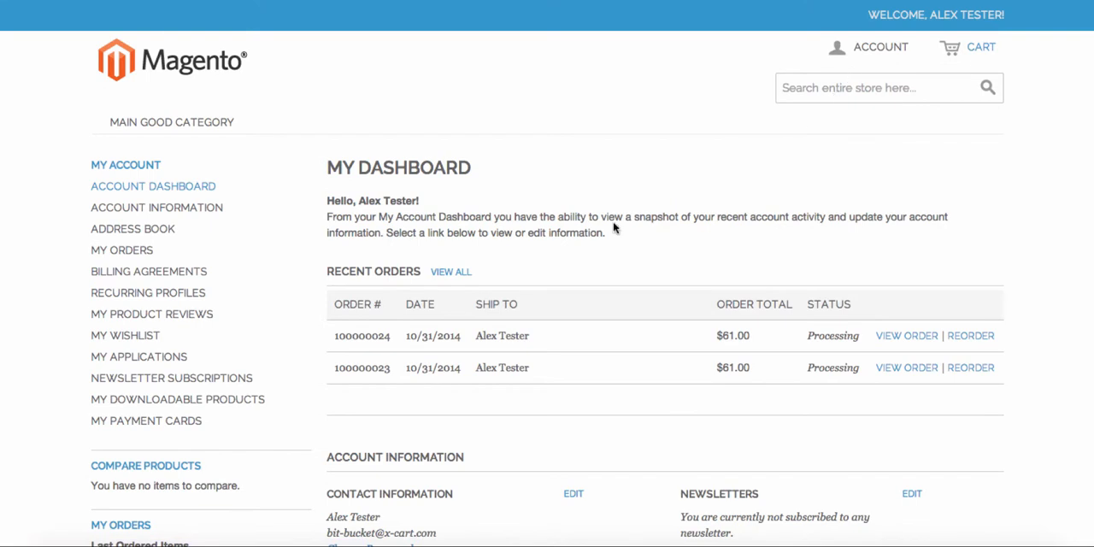
View My Payment Cards showing the Visa ending 1111 and start adding a new card
click(147, 420)
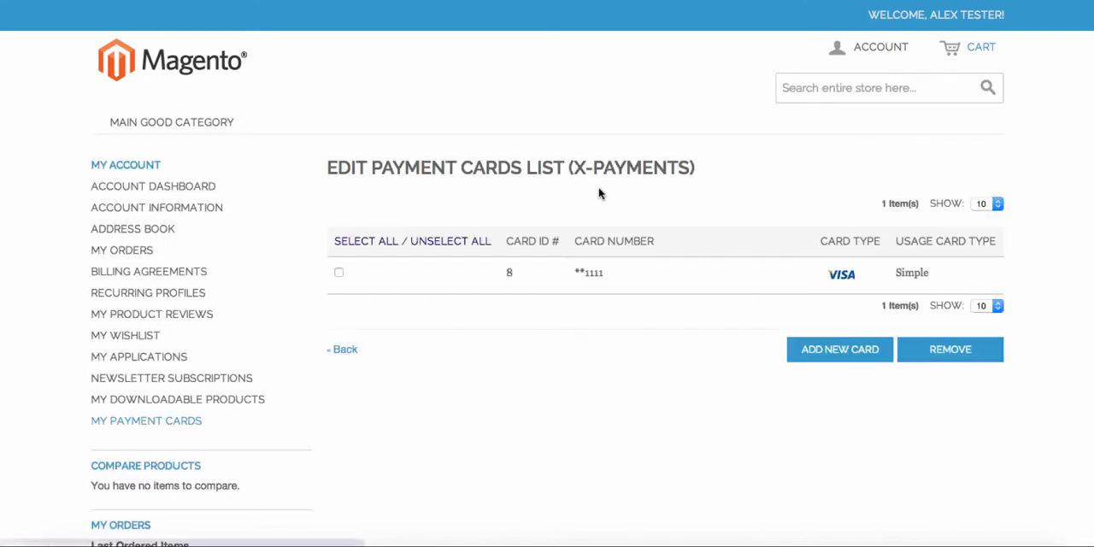
mouse_move(357, 225)
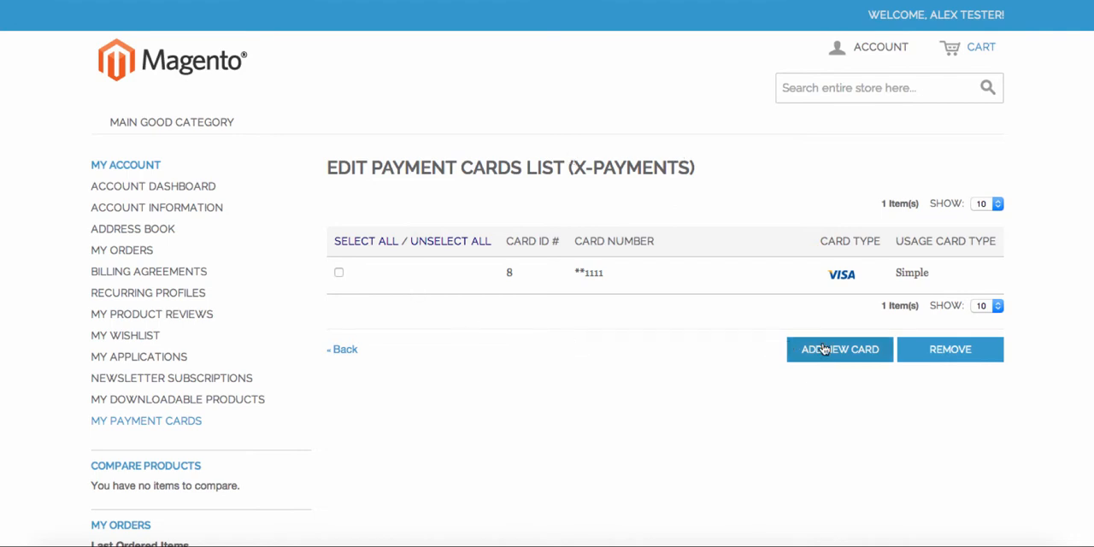
click(839, 349)
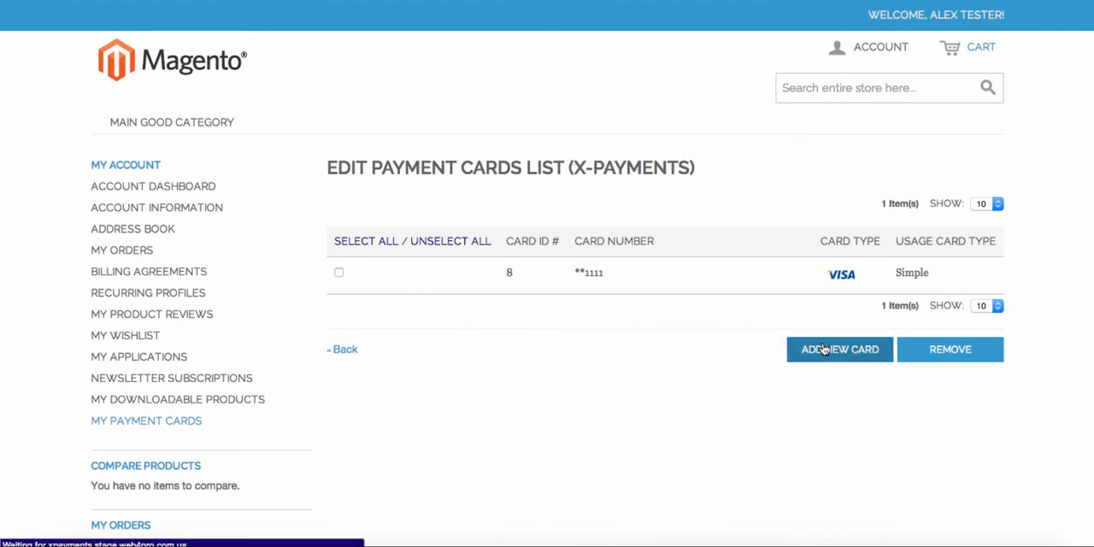
click(839, 349)
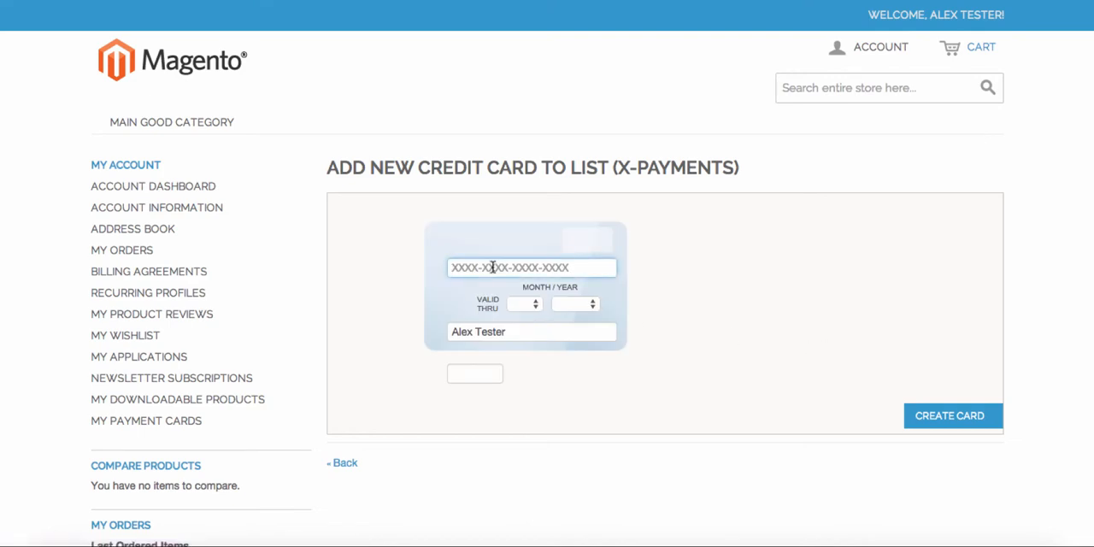
Create a MasterCard ending 4444 with expiry 11/2014 and CVV, saved as card 9
click(523, 304)
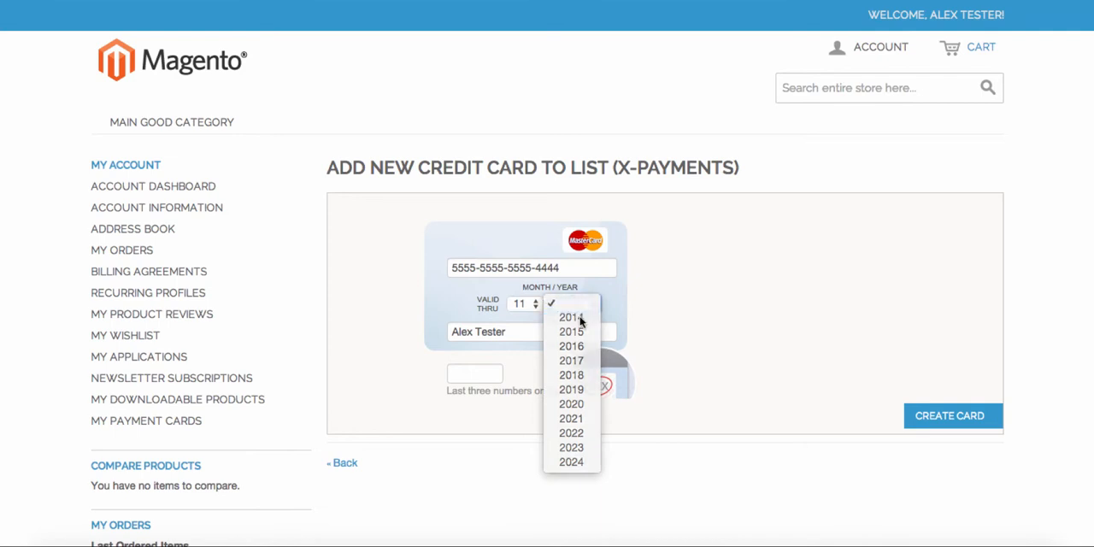
click(570, 318)
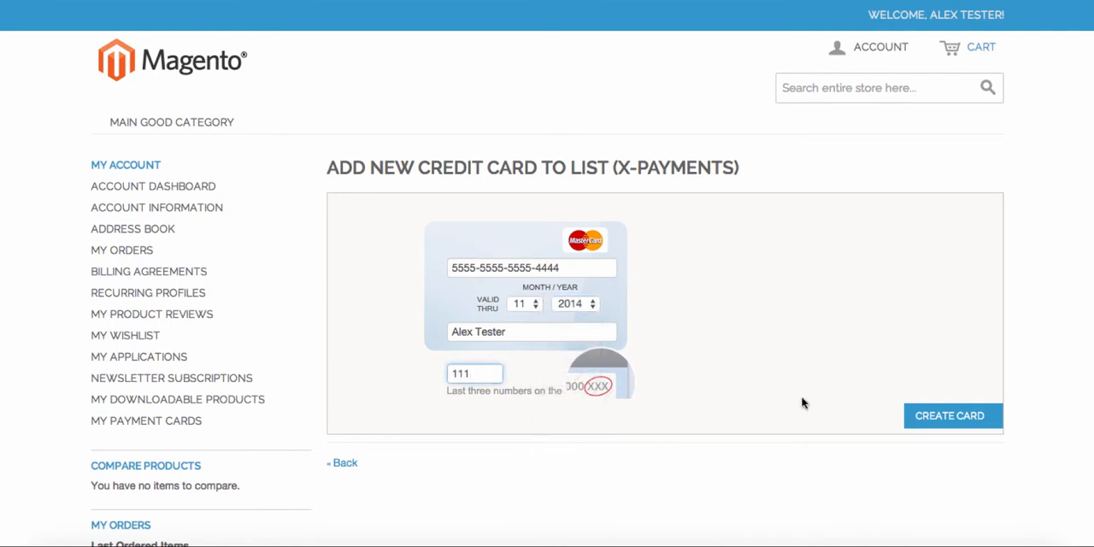
click(952, 415)
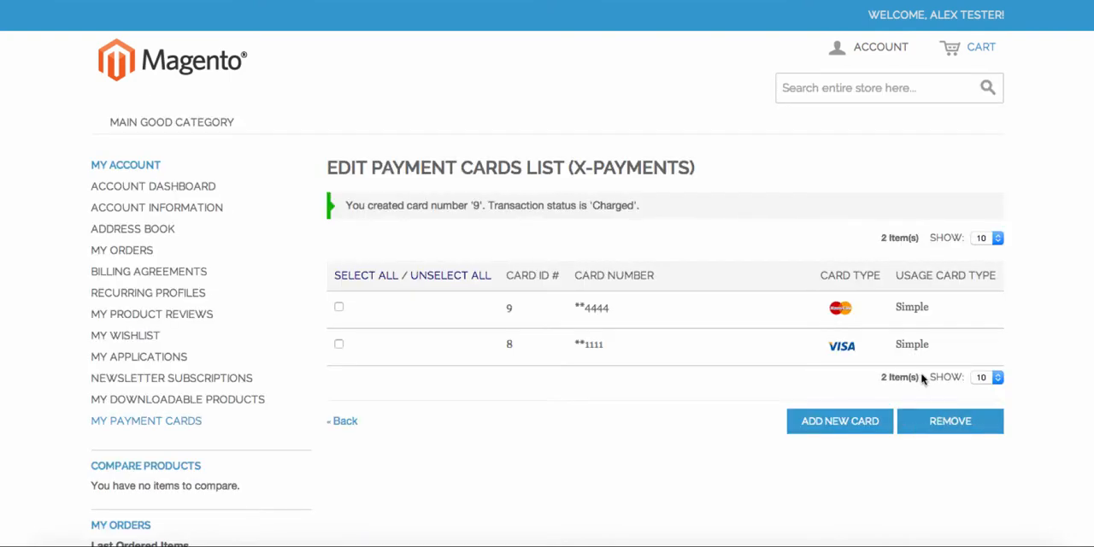
mouse_move(659, 410)
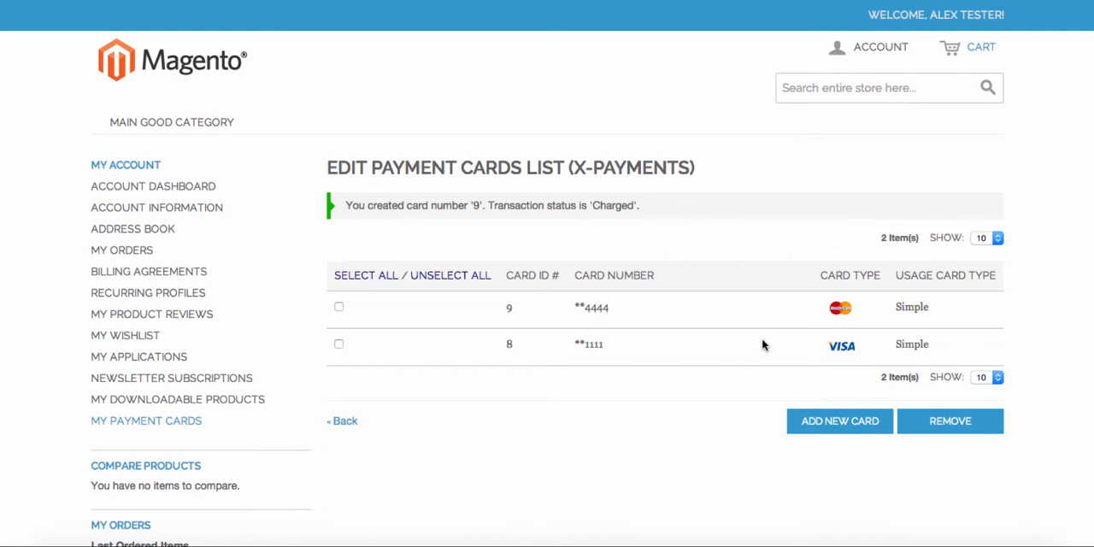
mouse_move(594, 317)
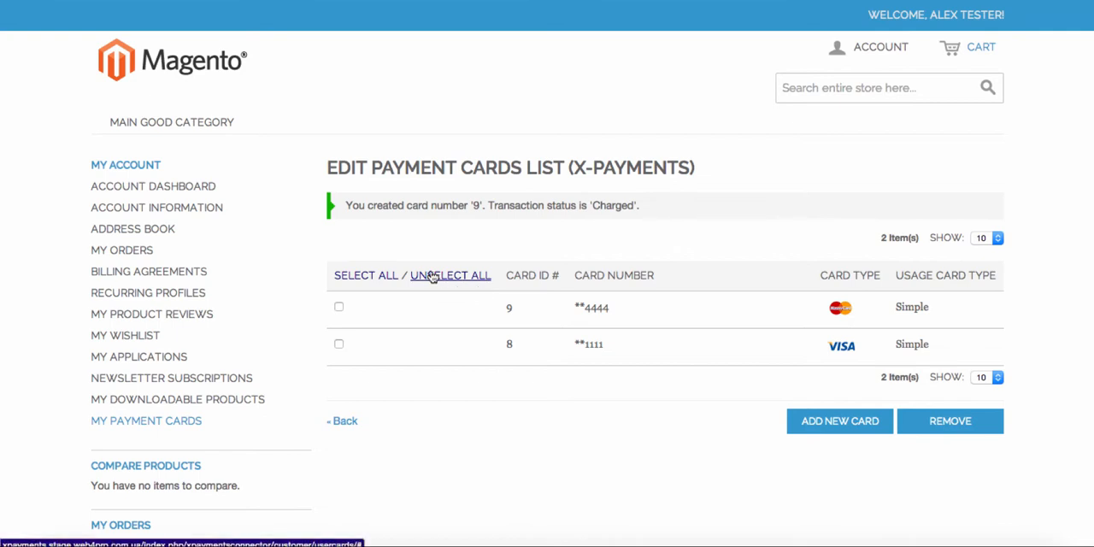
mouse_move(185, 239)
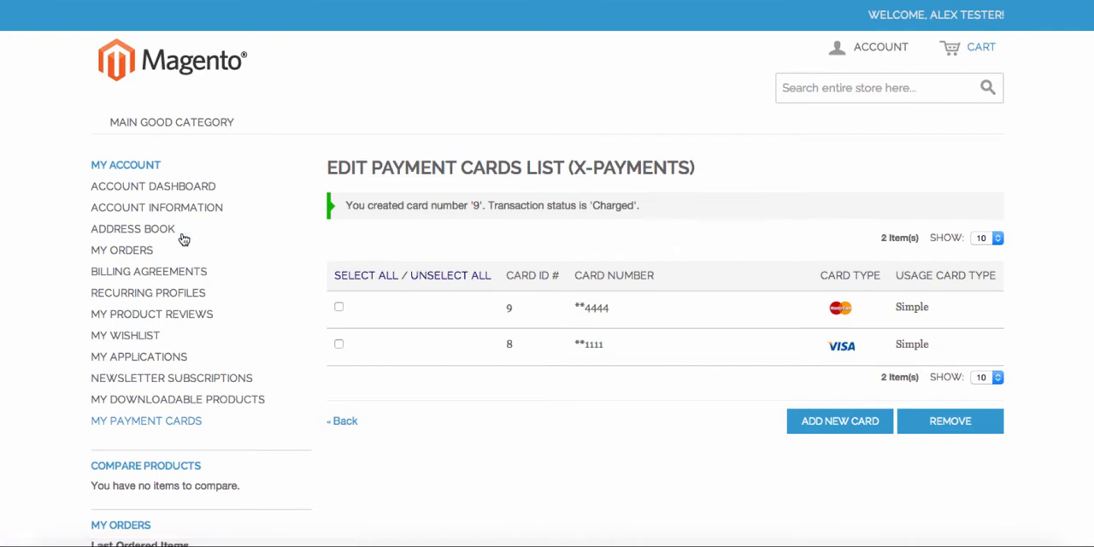
Go to the account's Address Book showing Alex Tester's default addresses
click(133, 229)
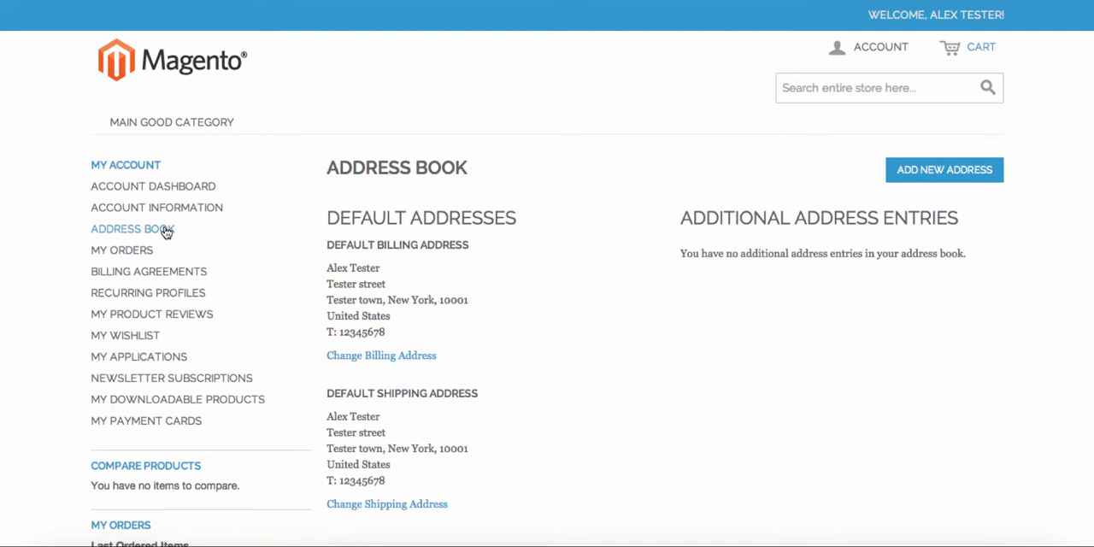
Begin a new checkout with Alex Tester's saved billing address, shipping to the same address
drag(327, 246, 462, 338)
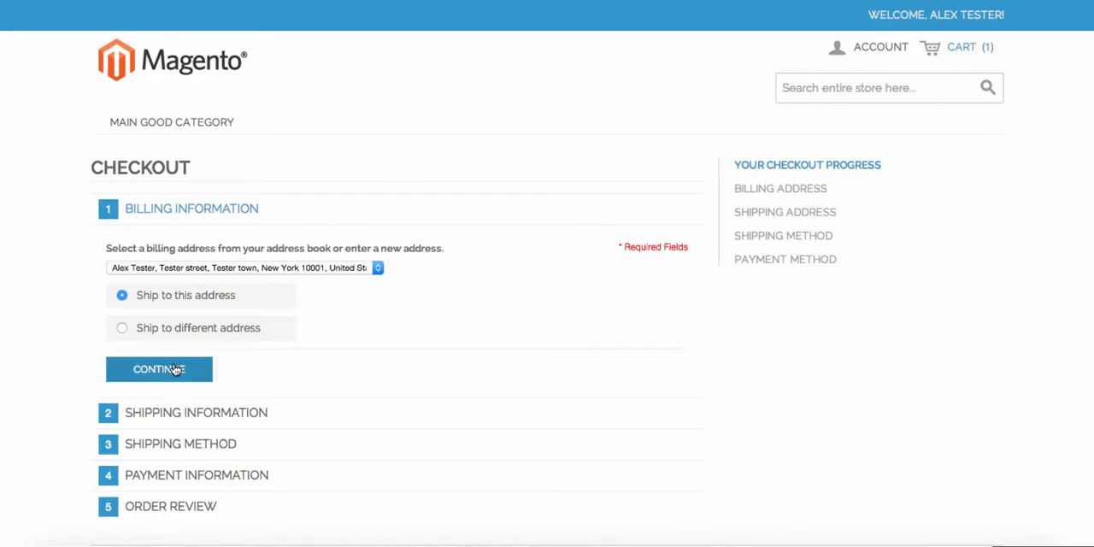
Confirm address and Flat Rate shipping, choose saved X-Payments card **4444, and reach order review
click(159, 370)
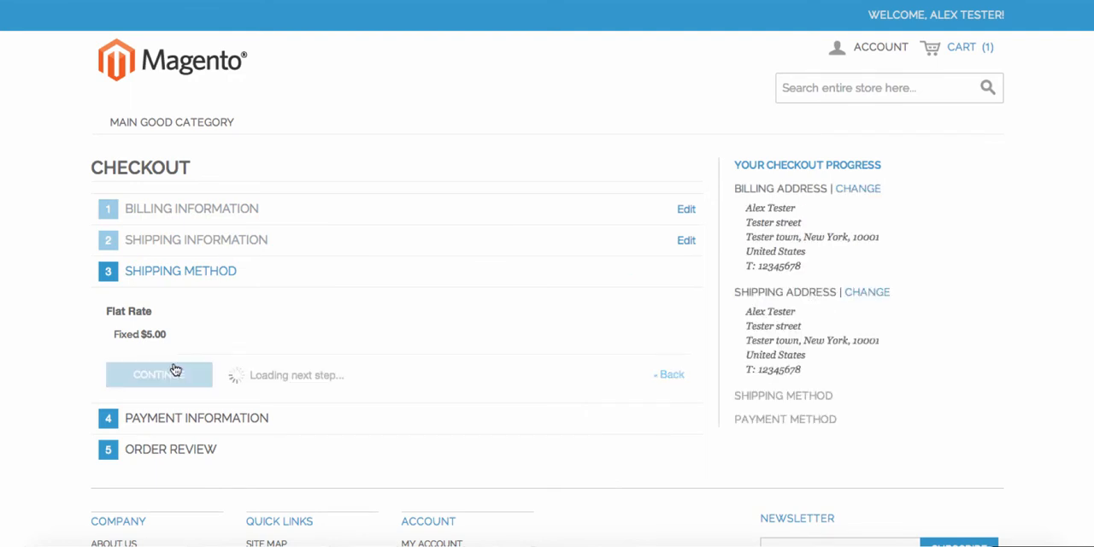
click(159, 374)
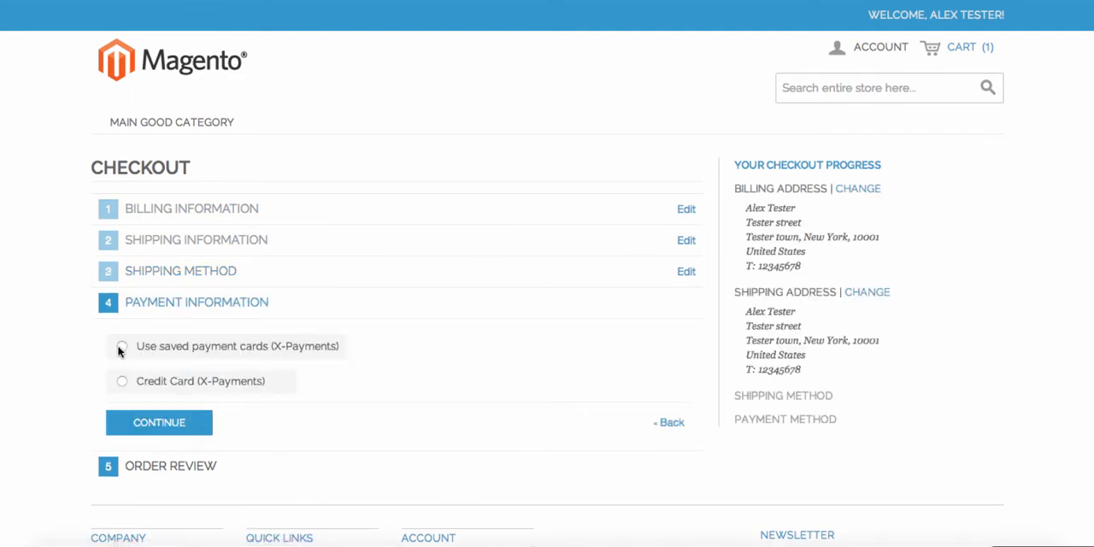
click(122, 345)
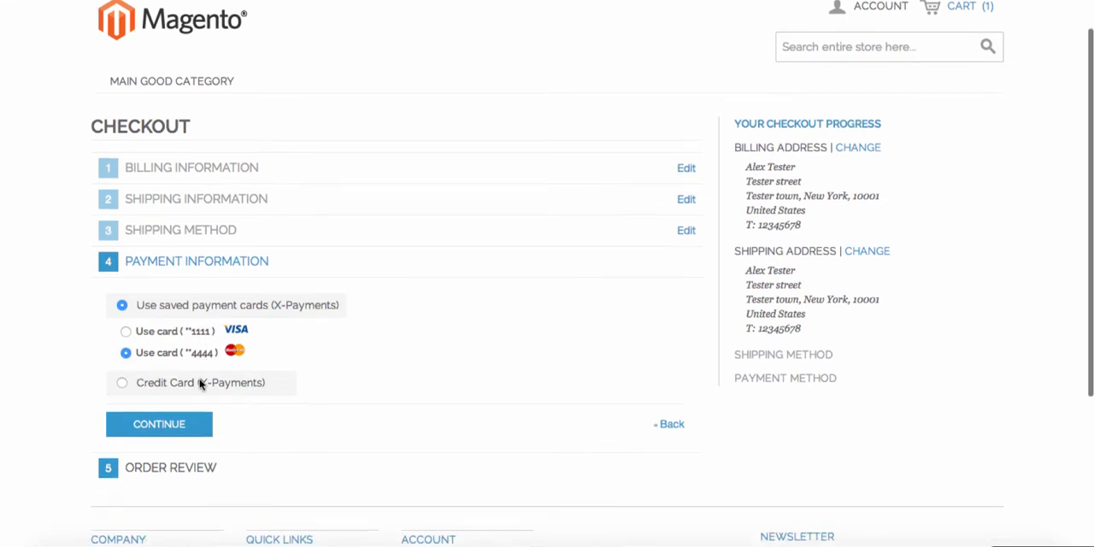
click(159, 424)
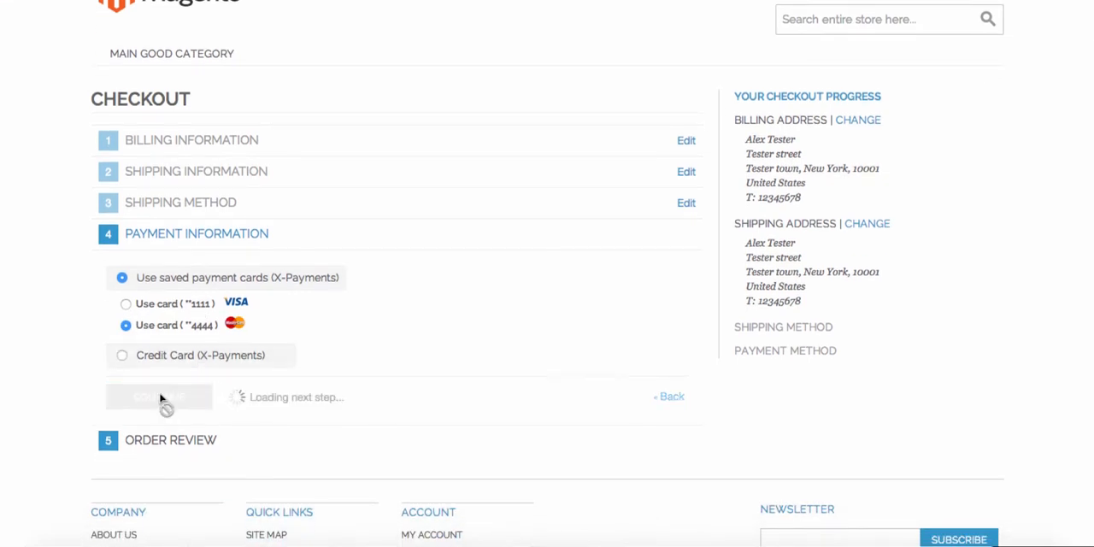
Place order 100000025 and move to the admin orders list
click(159, 396)
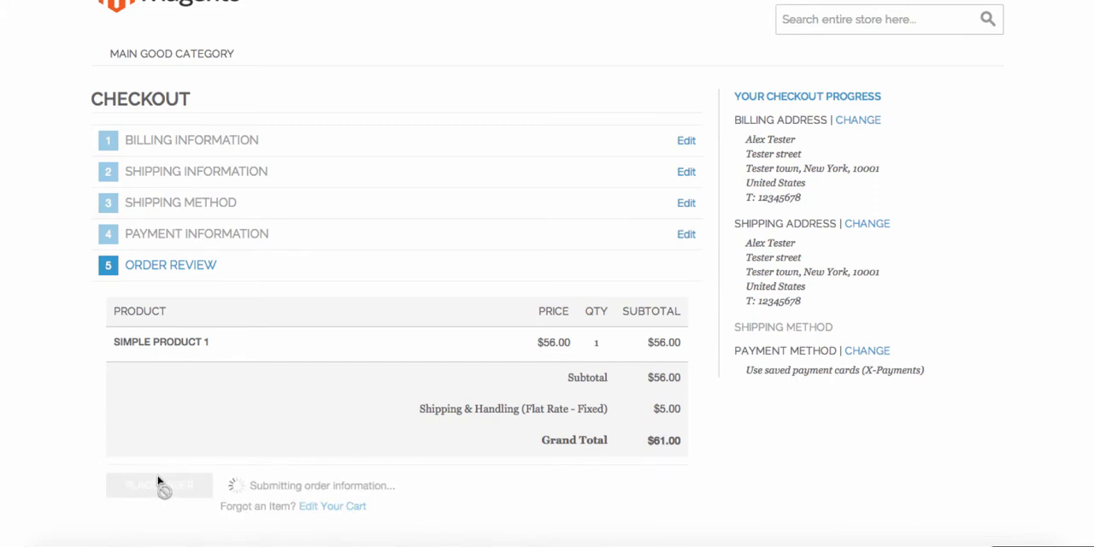
click(159, 485)
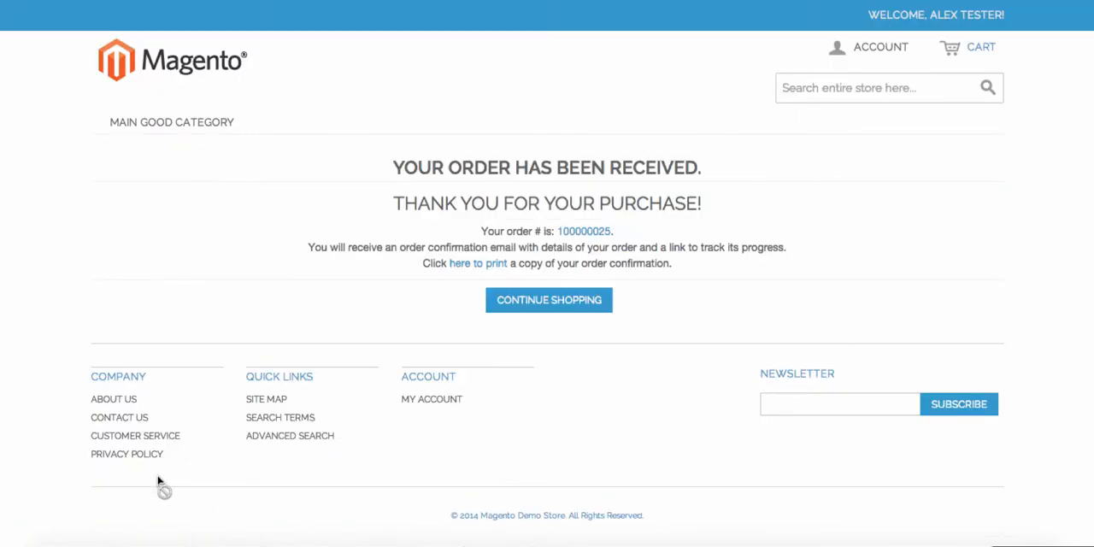
triple_click(547, 167)
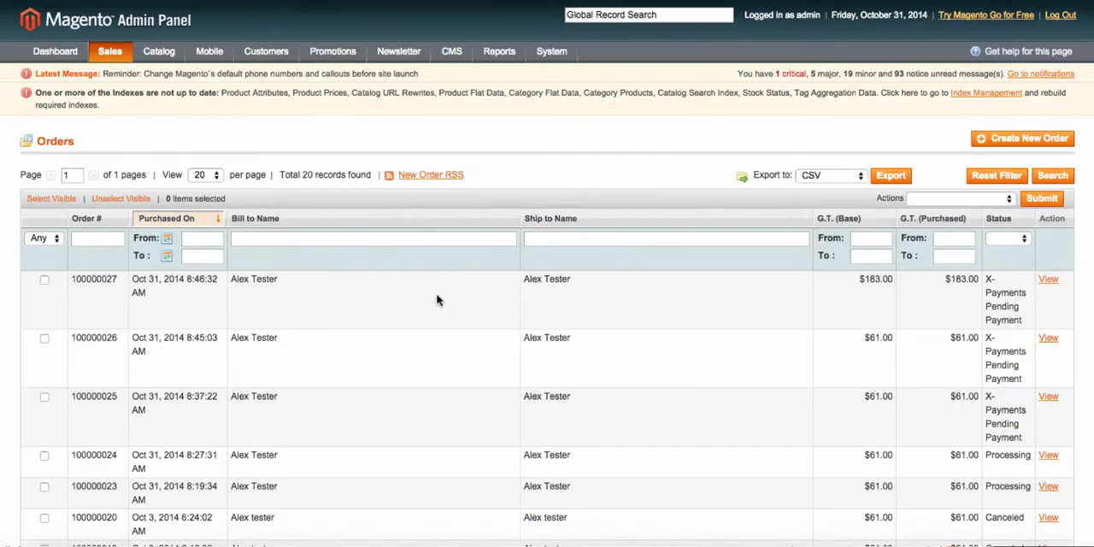
mouse_move(1022, 137)
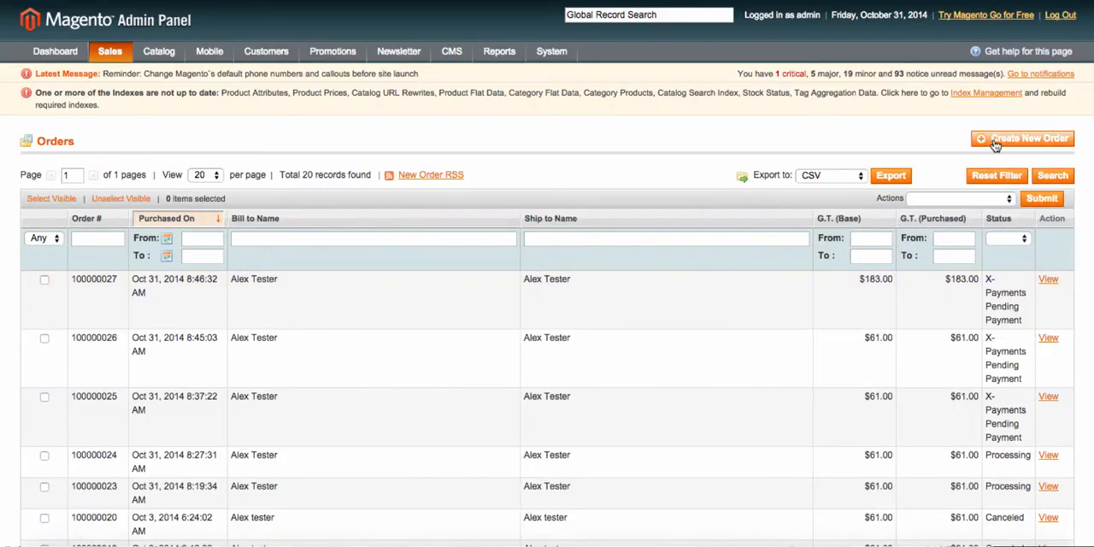
Start an admin Create New Order and pick the customer, showing saved cards 1111 and 4444
click(1022, 136)
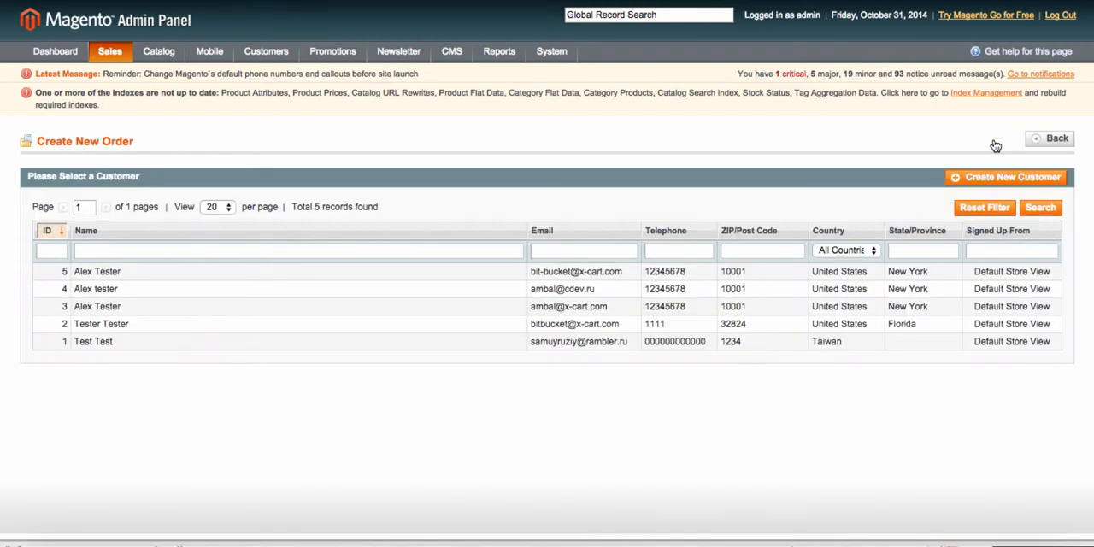
click(96, 270)
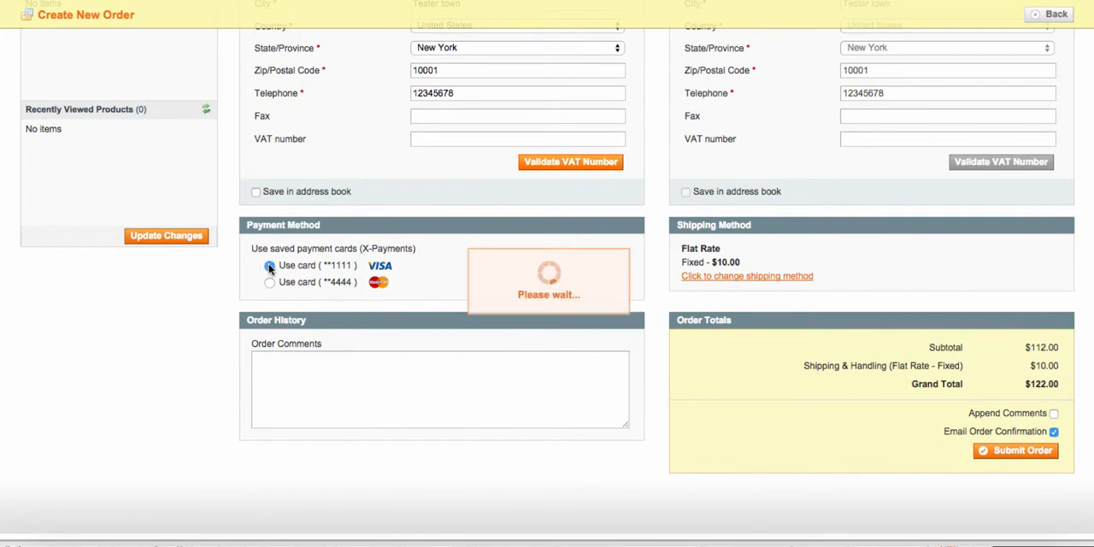
Submit admin order 100000028 paid with saved card **1111, status X-Payments Pending Payment
click(270, 267)
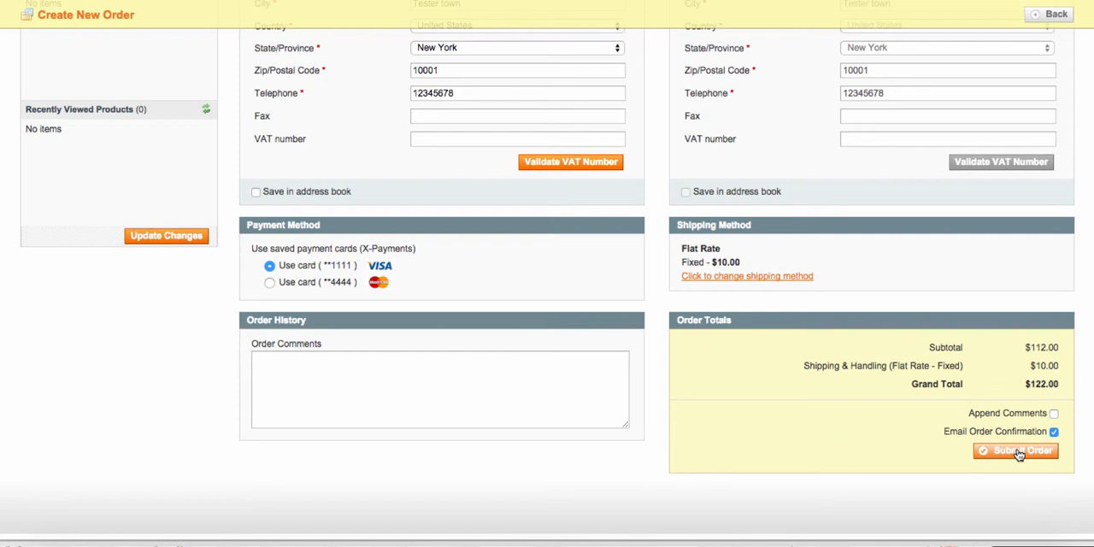
click(1015, 451)
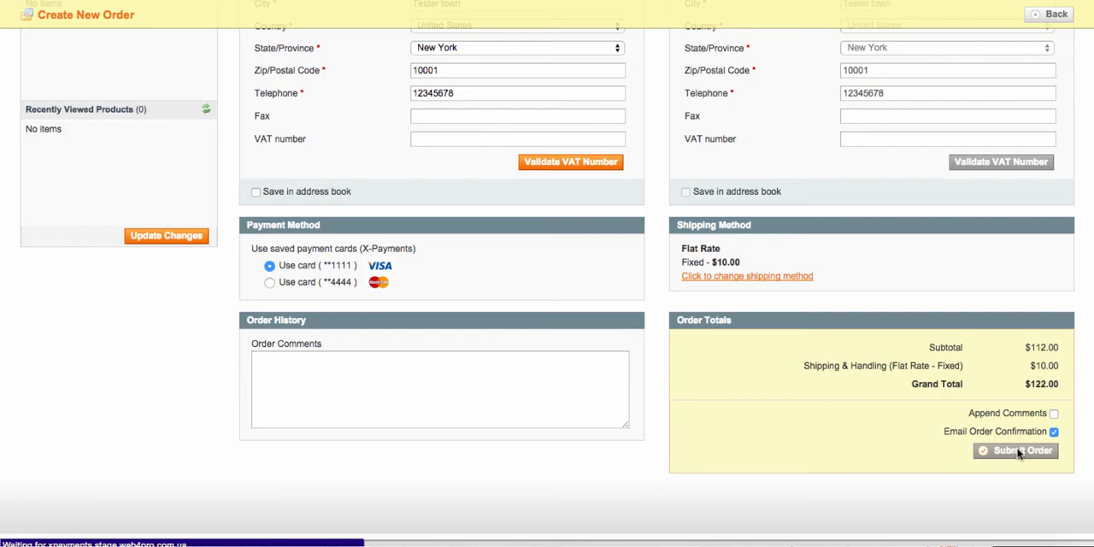
click(1015, 451)
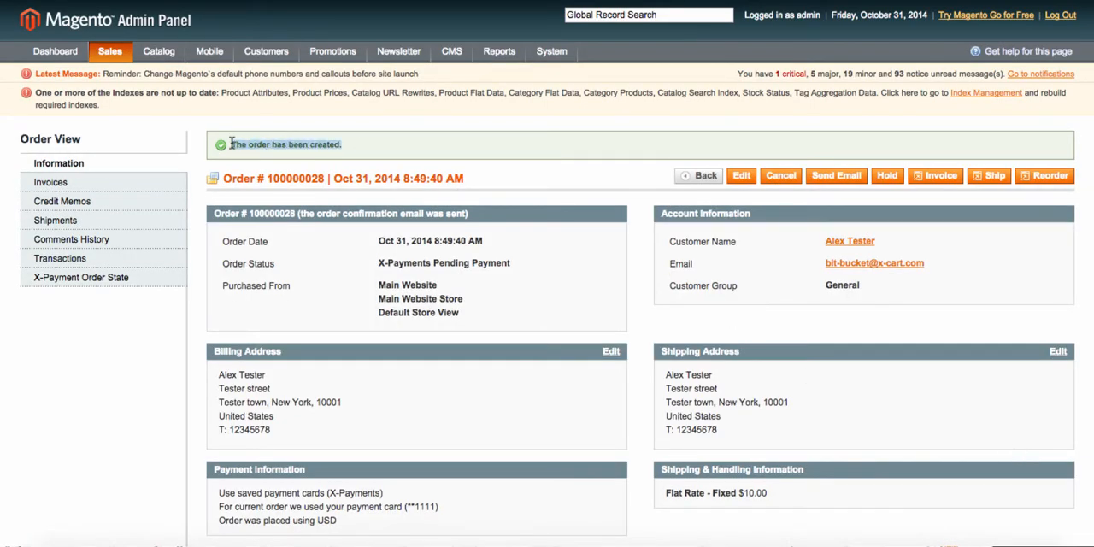
Go to System > Configuration listing Payment Methods and X-Payments connector
click(550, 52)
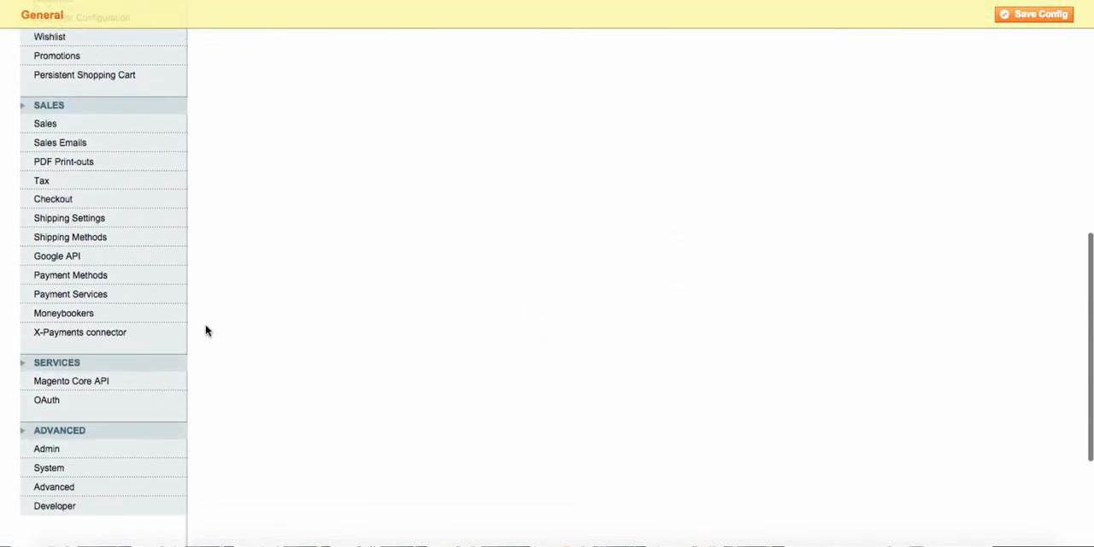
Show the Payment Methods configuration with 'Use saved credit cards' and the X-Payments connector enabled
click(70, 266)
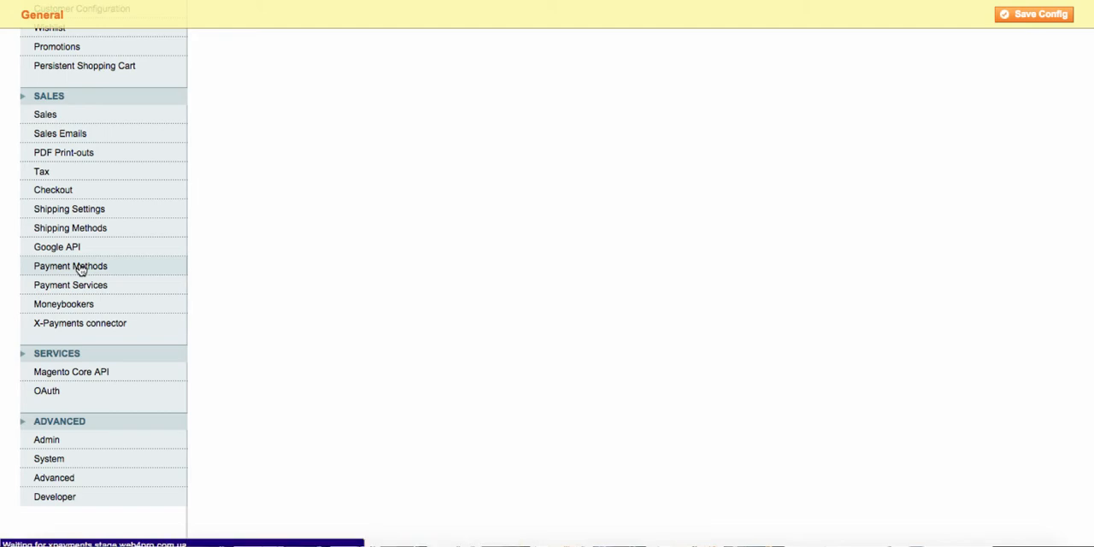
click(70, 266)
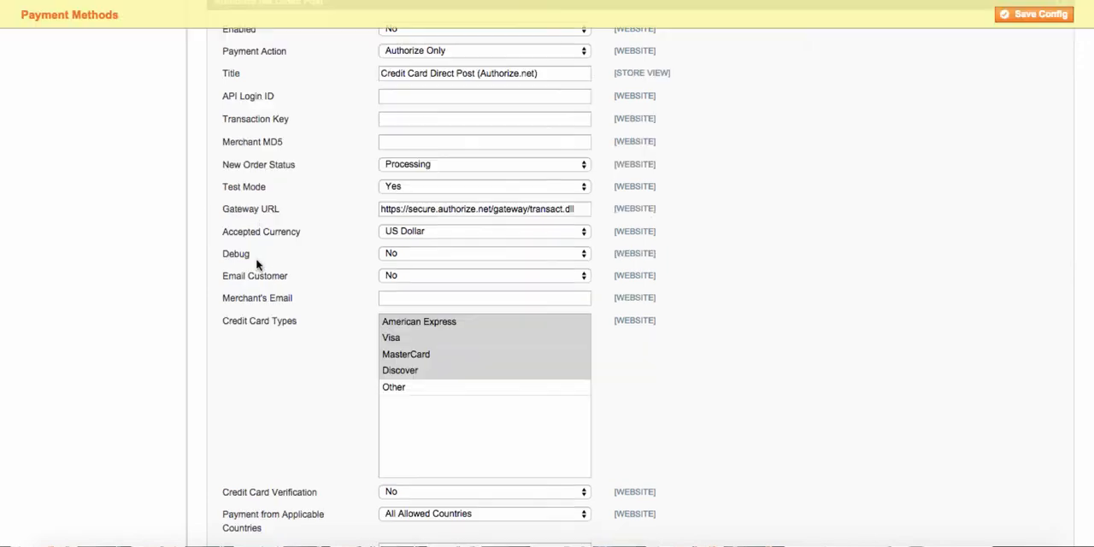
scroll(down, 3)
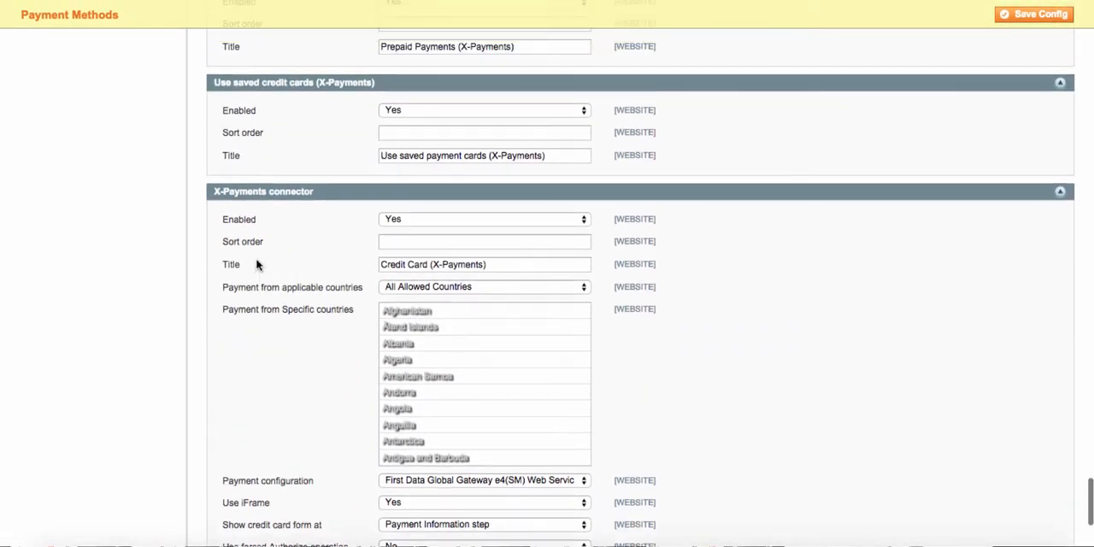
scroll(down, 3)
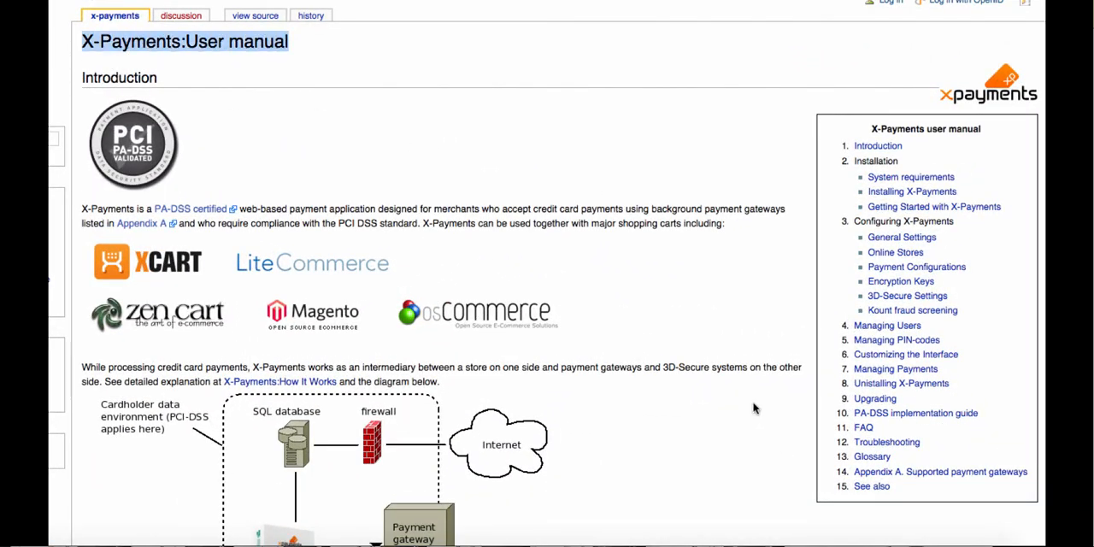
Jump to Appendix A's supported gateways table and highlight its Tokenization column
click(940, 471)
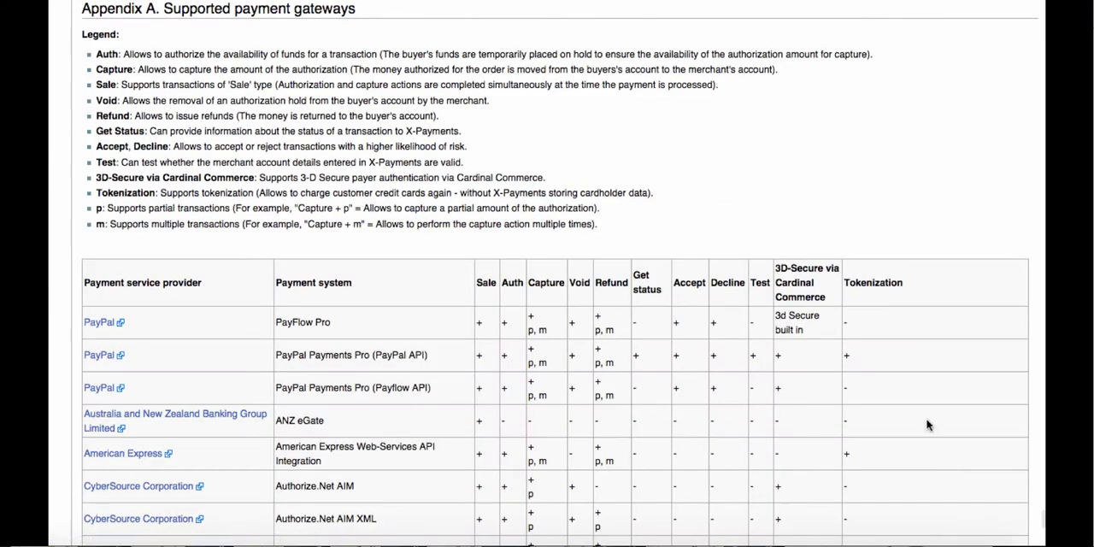
double_click(872, 282)
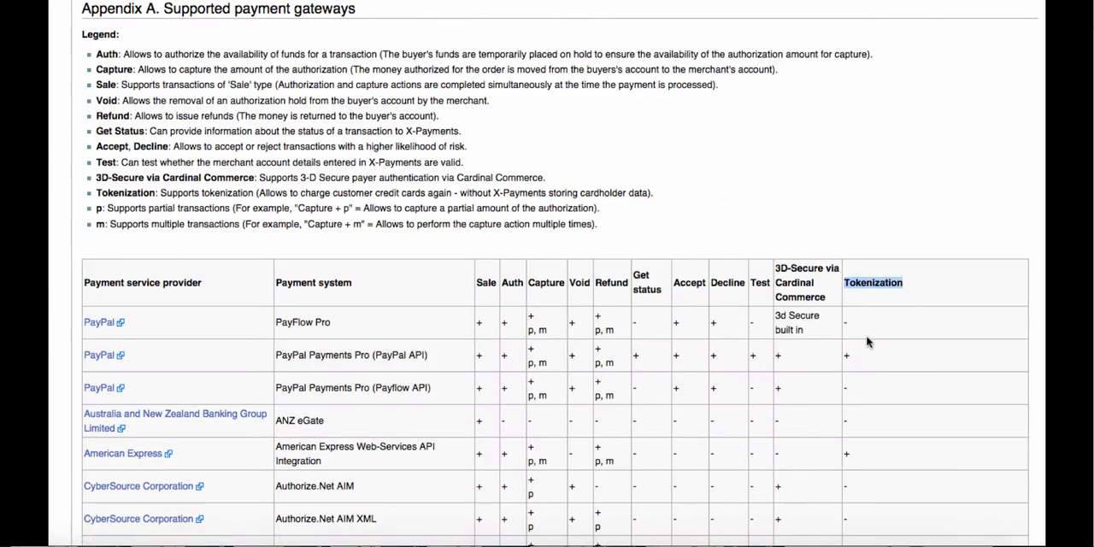